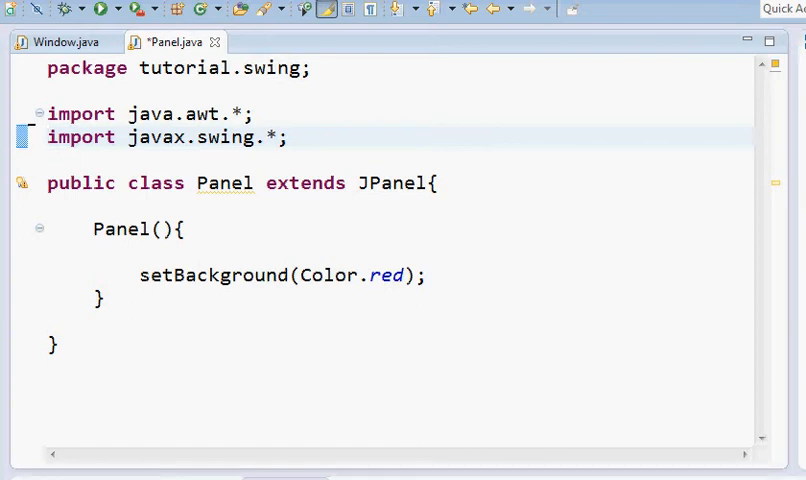
{"action": "mouse_move", "coordinate": [554, 348]}
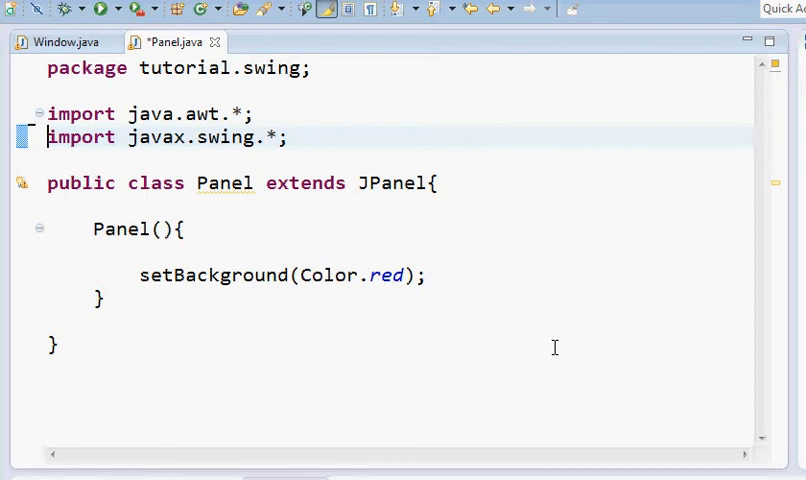
{"action": "mouse_move", "coordinate": [546, 342]}
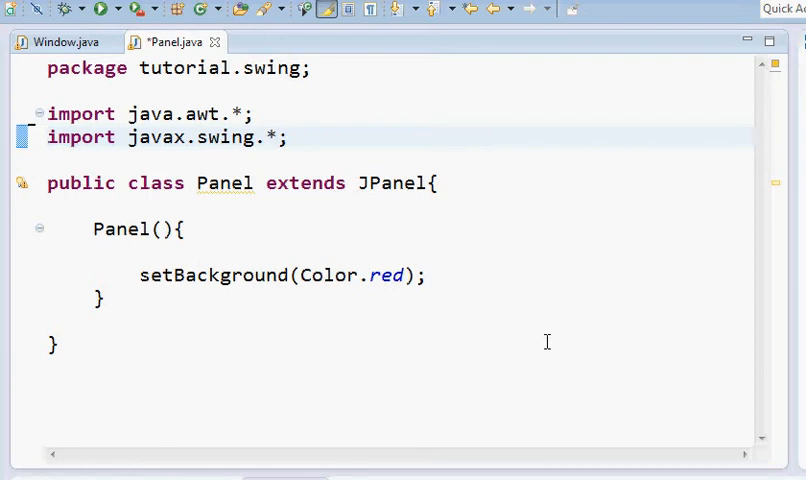
{"action": "mouse_move", "coordinate": [262, 232]}
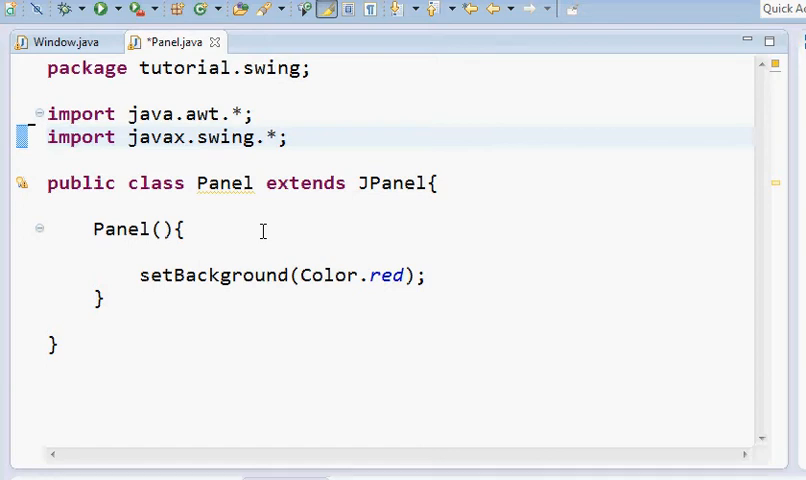
{"action": "mouse_move", "coordinate": [264, 238]}
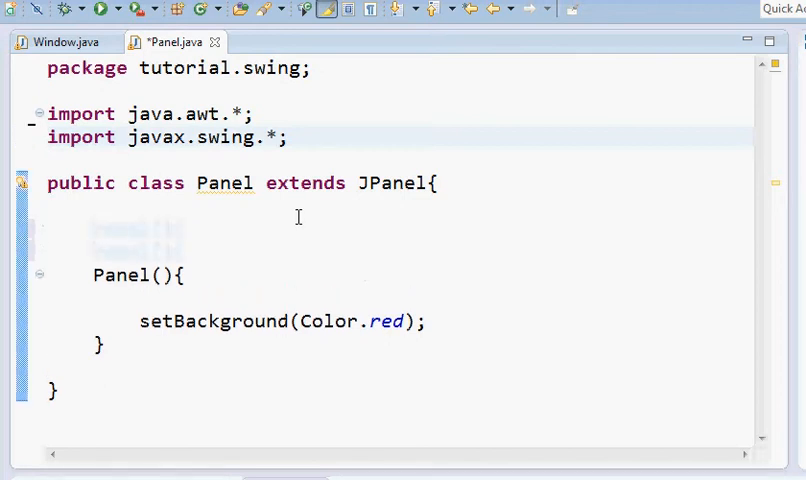
Declare a JTextField field tb constructed with 20 columns above the constructor
{"action": "type", "text": "JT"}
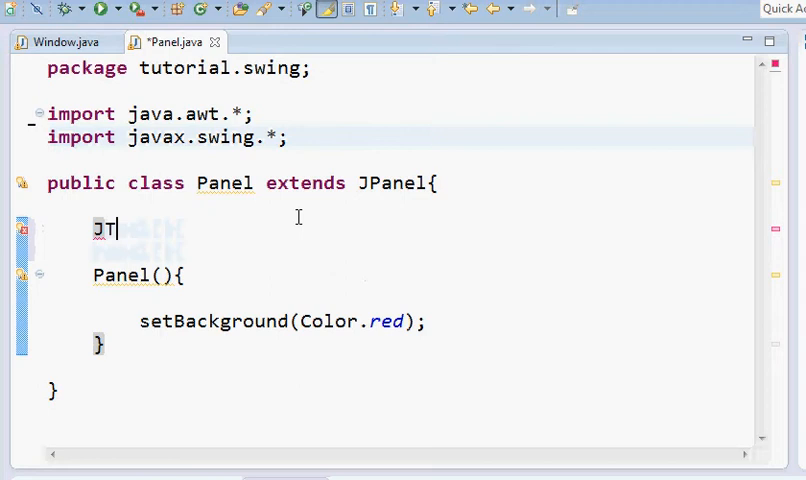
{"action": "type", "text": "extField"}
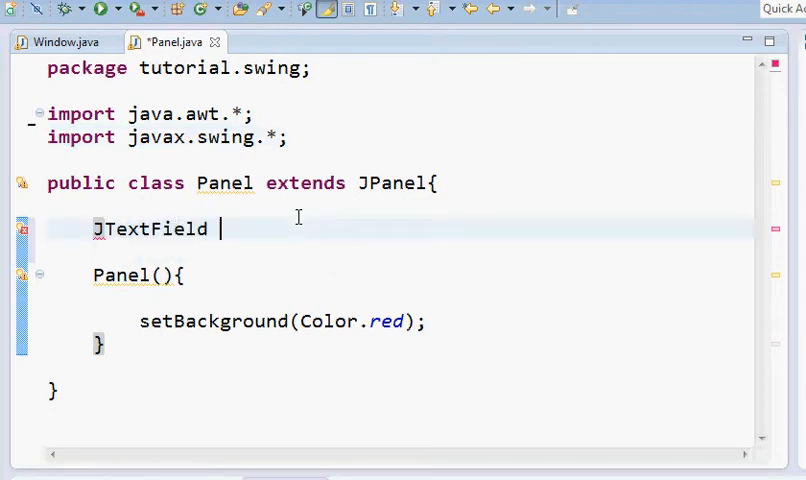
{"action": "type", "text": "t"}
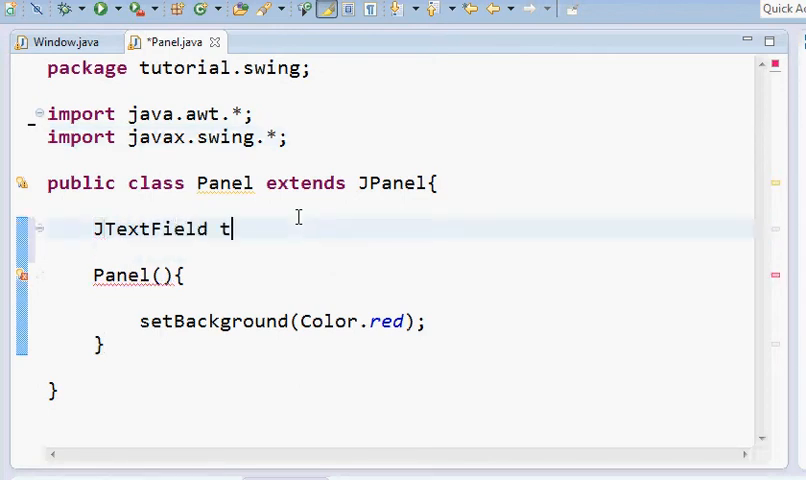
{"action": "type", "text": "b = new J"}
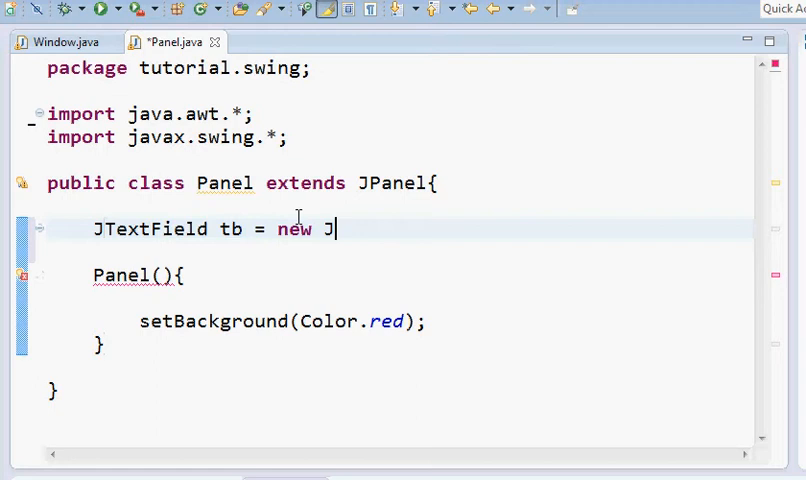
{"action": "type", "text": "TextF"}
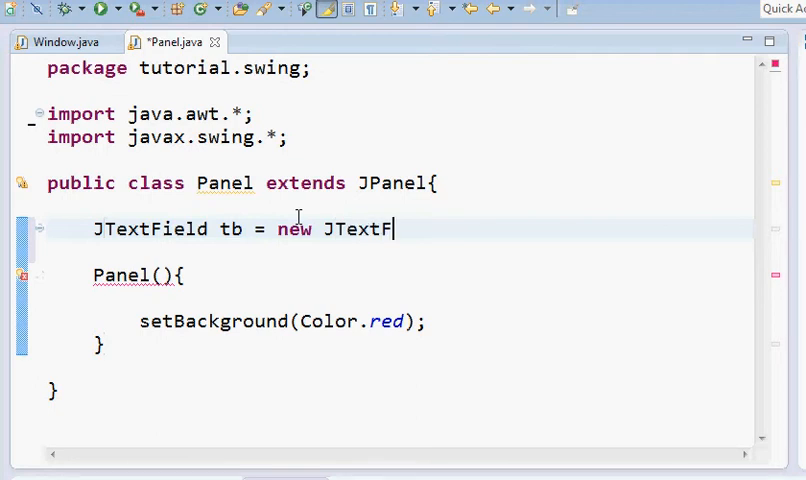
{"action": "type", "text": "ield();"}
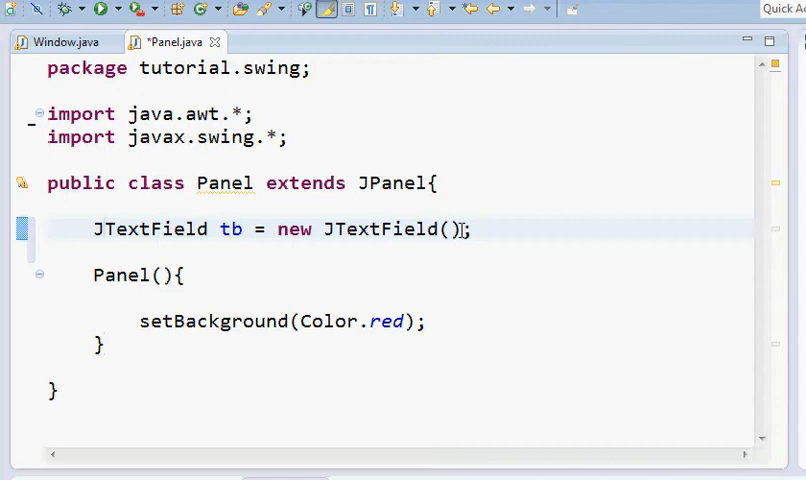
{"action": "mouse_move", "coordinate": [520, 228]}
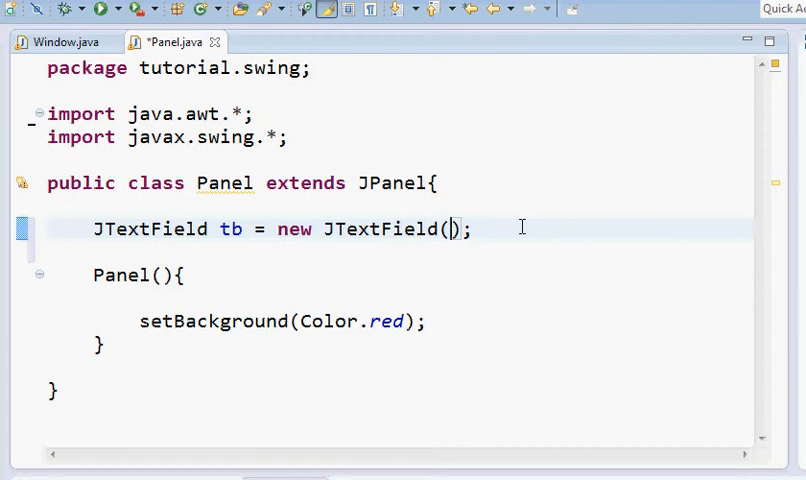
{"action": "type", "text": "20"}
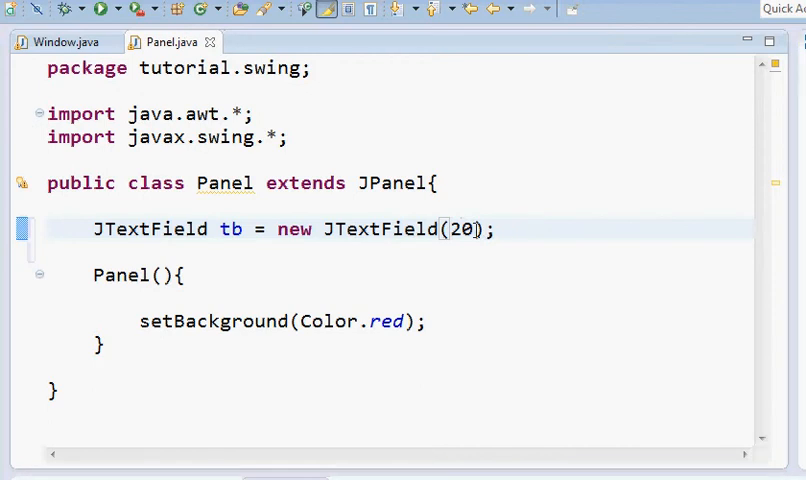
Add tb to the panel with add(tb); right after setBackground(Color.red);
{"action": "left_click", "coordinate": [426, 320]}
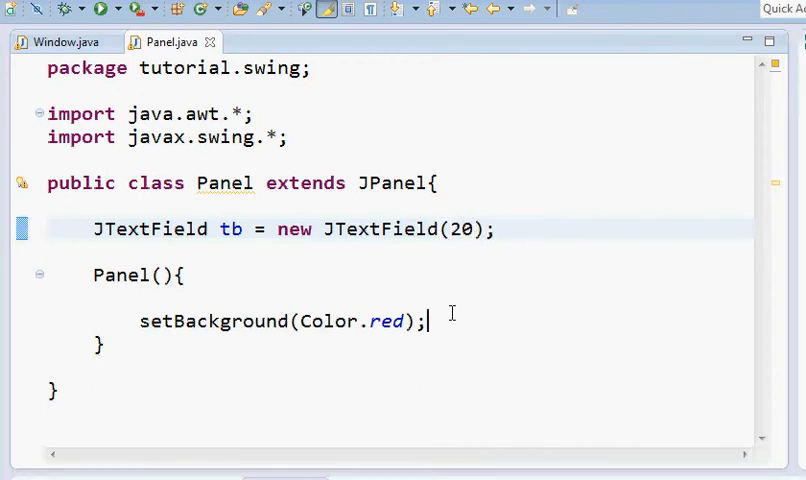
{"action": "type", "text": "add(t"}
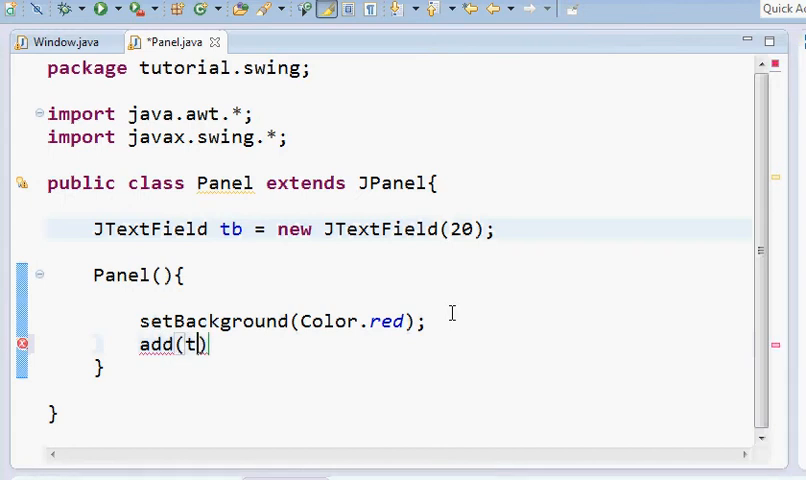
{"action": "type", "text": "b);"}
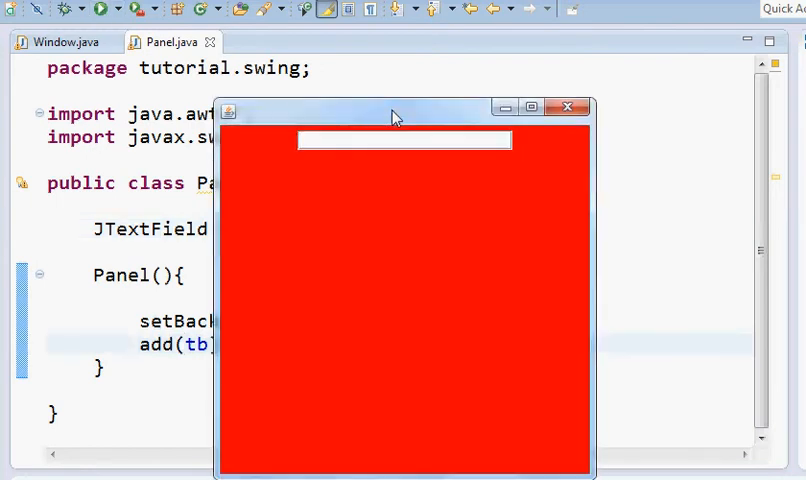
{"action": "type", "text": "af;al;fn;afoajfioajr"}
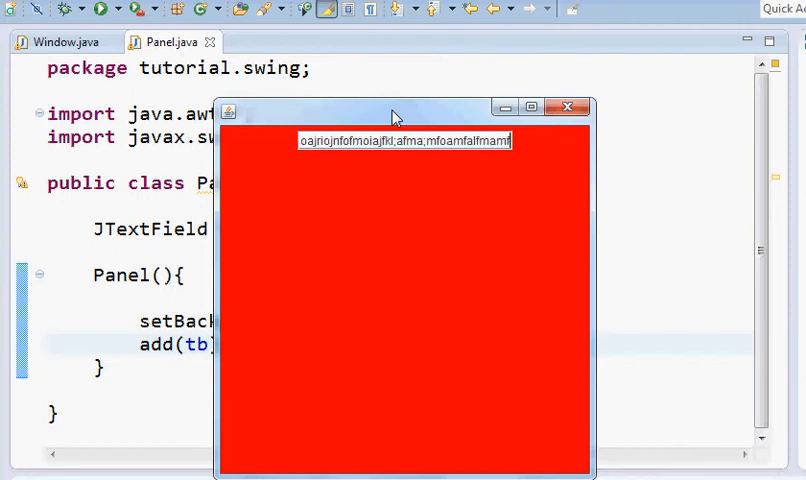
{"action": "type", "text": "a;mfoamfalfmamfamflkamfam;mfmkam"}
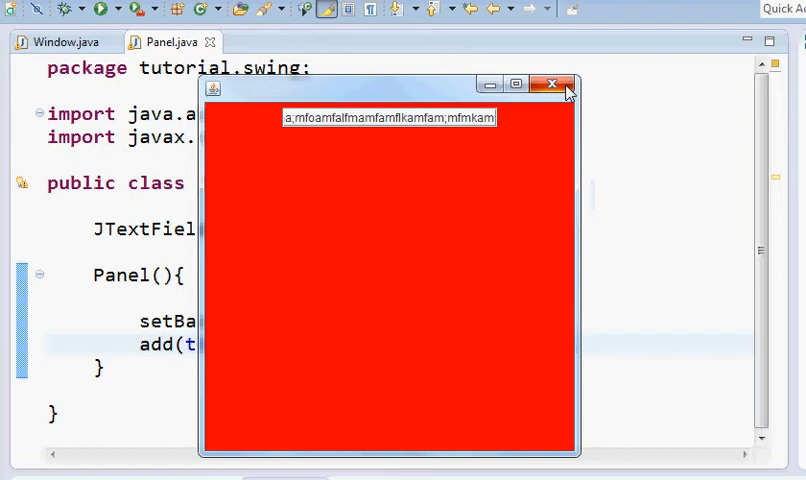
{"action": "left_click", "coordinate": [552, 84]}
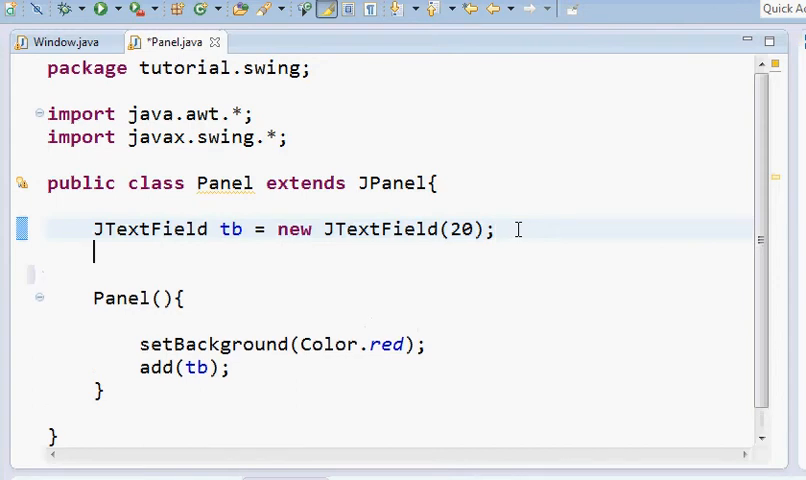
Declare a JButton field b labeled "Go"
{"action": "type", "text": "JBu"}
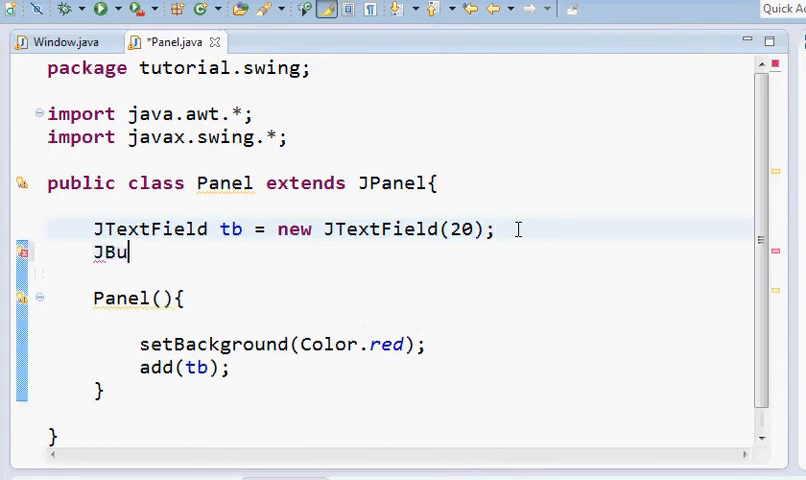
{"action": "type", "text": "tton b"}
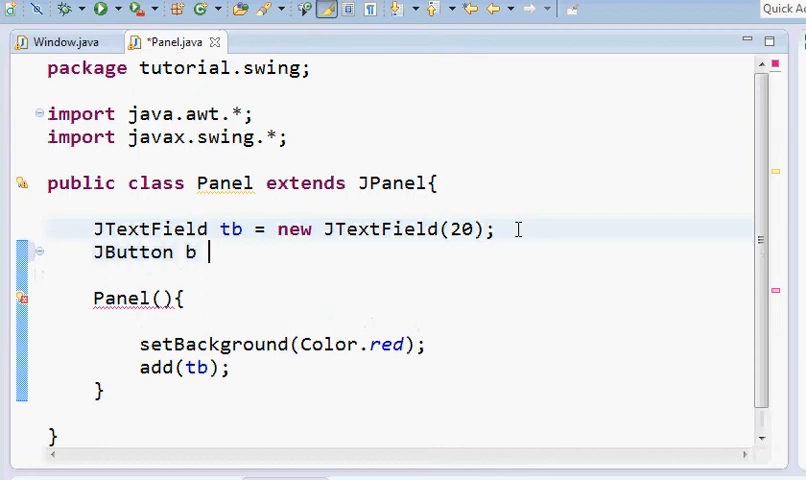
{"action": "type", "text": "= new B"}
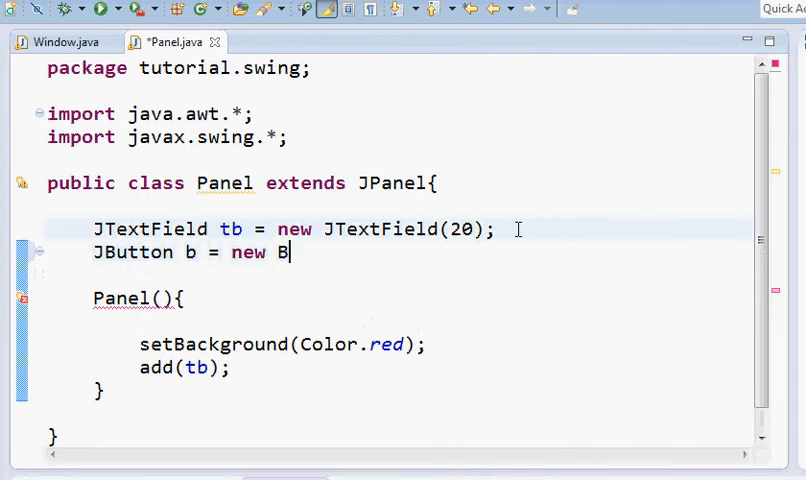
{"action": "type", "text": "utton(\""}
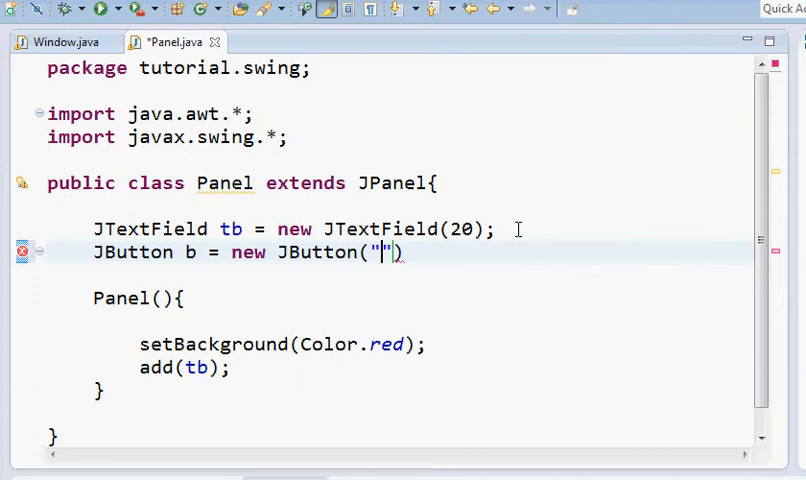
{"action": "type", "text": "Go"}
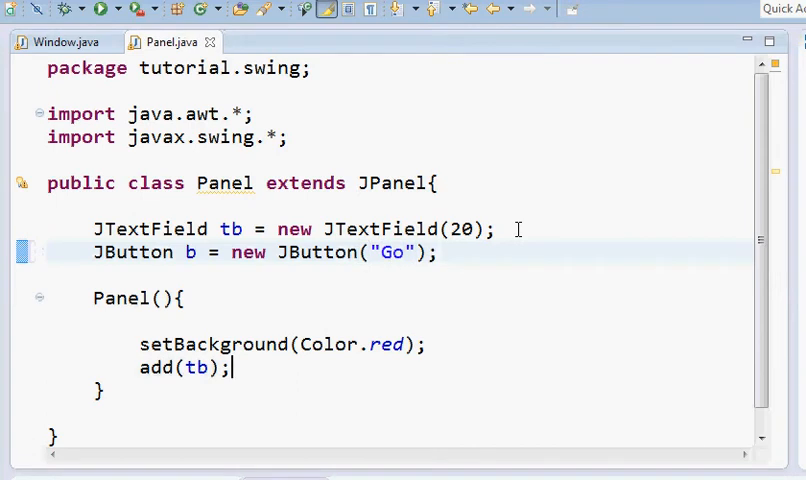
Add b to the panel with add(b); below add(tb); and run the program
{"action": "type", "text": "add();"}
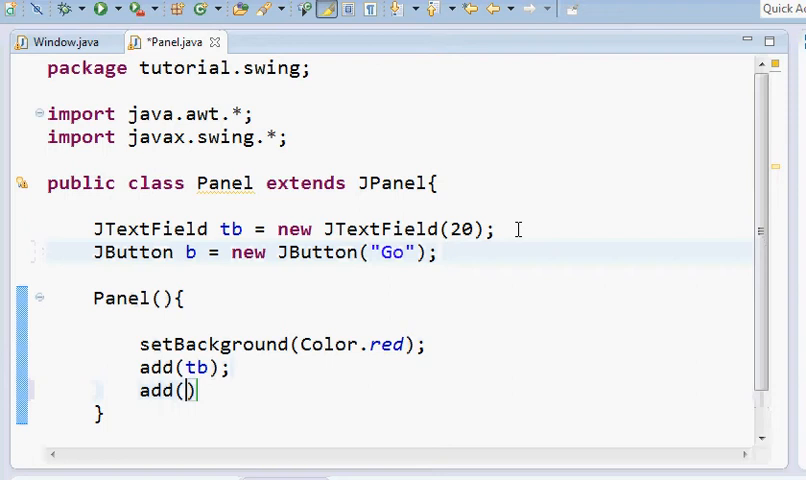
{"action": "type", "text": "b"}
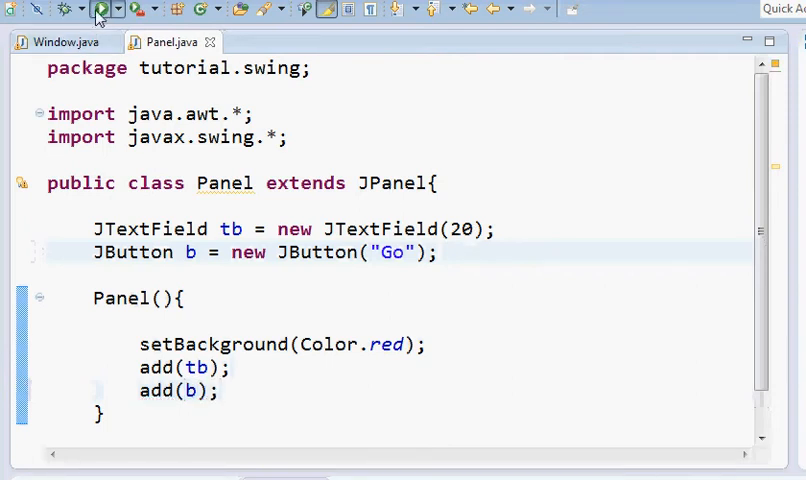
{"action": "left_click", "coordinate": [100, 8]}
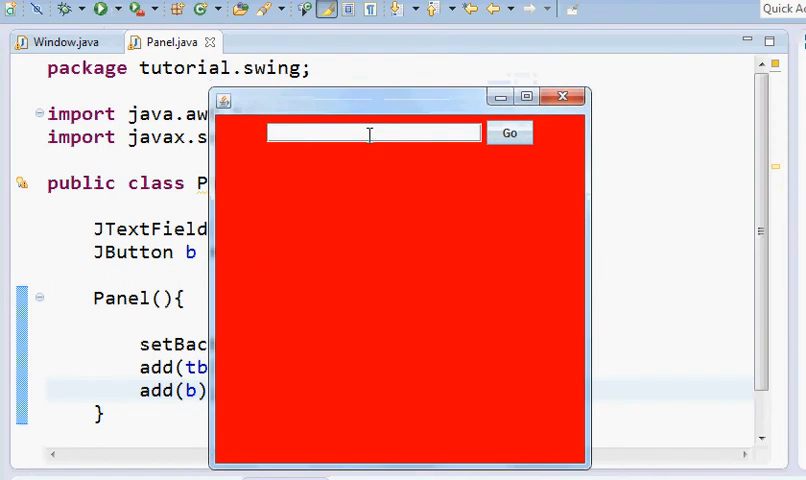
Enter google.com in the running window's text field, then close the window
{"action": "type", "text": "g"}
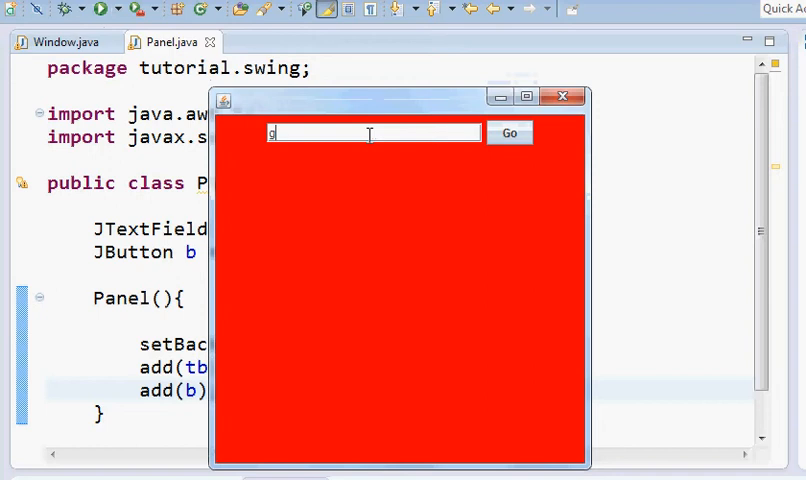
{"action": "type", "text": "oogle"}
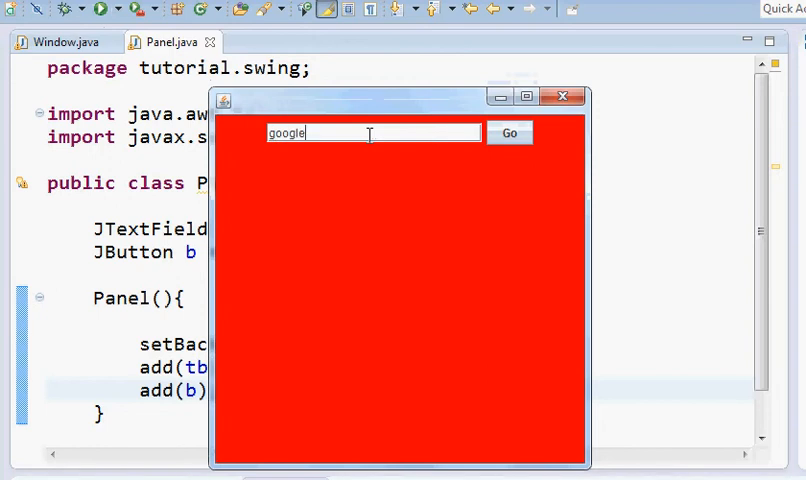
{"action": "type", "text": ".com"}
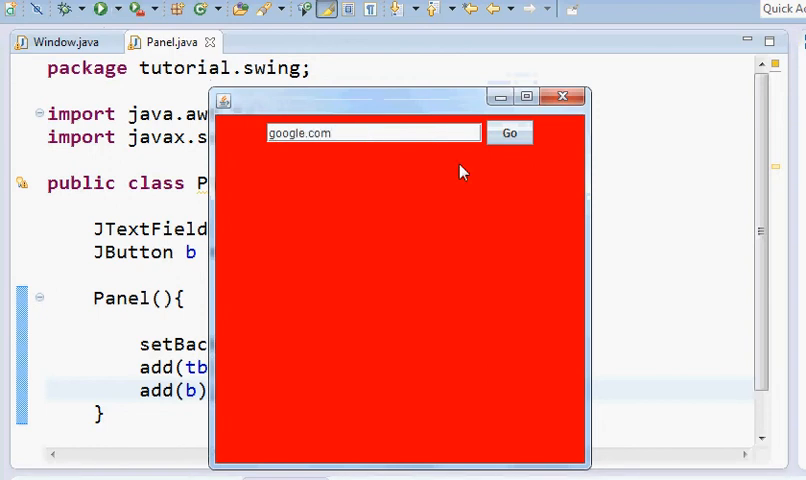
{"action": "left_click", "coordinate": [510, 132]}
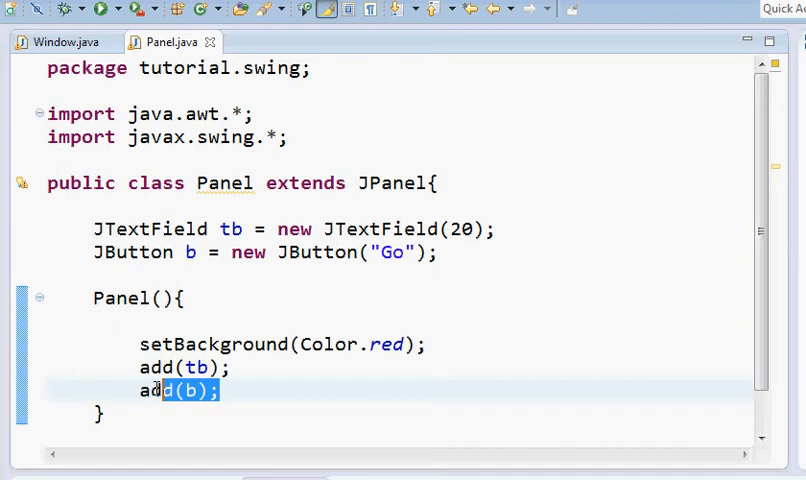
Remove add(tb) and change the field to a JTextArea(5,5)
{"action": "left_click", "coordinate": [236, 368]}
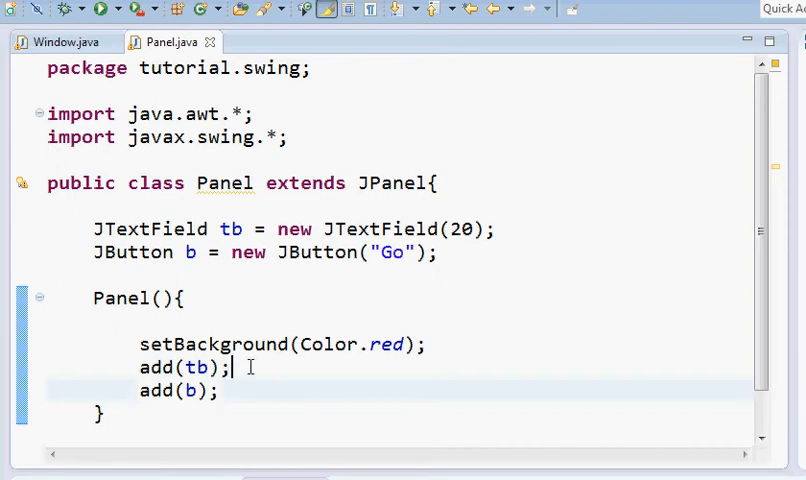
{"action": "triple_click", "coordinate": [184, 368]}
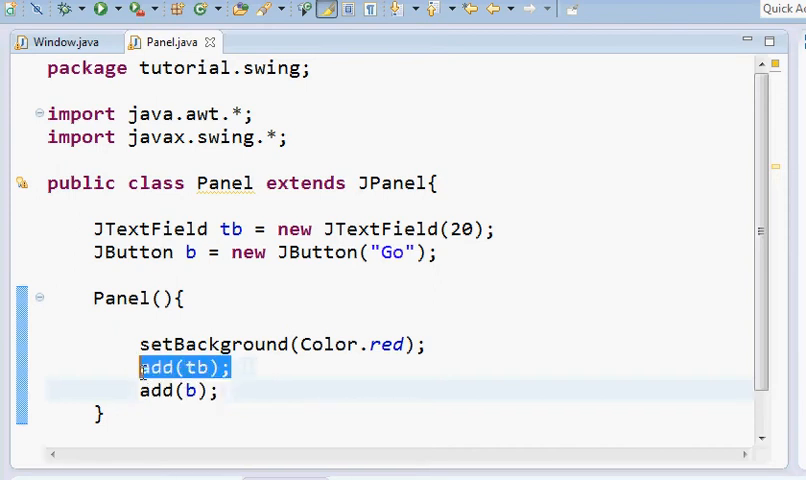
{"action": "key", "text": "Delete"}
{"action": "type", "text": "A"}
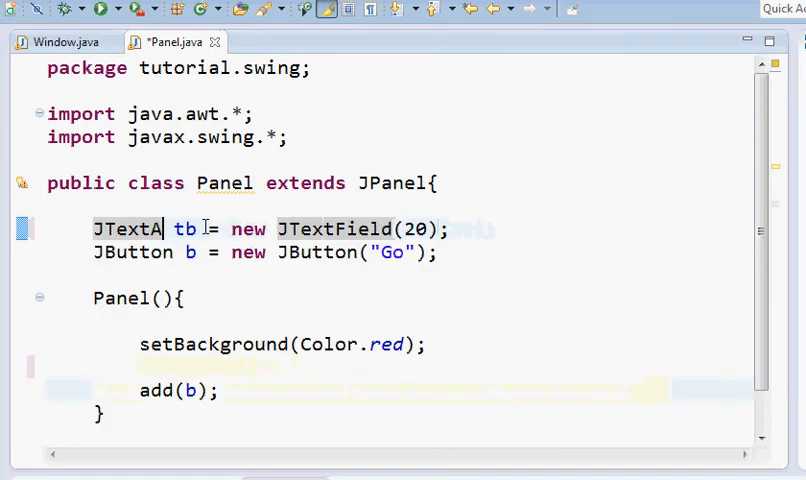
{"action": "type", "text": "rea"}
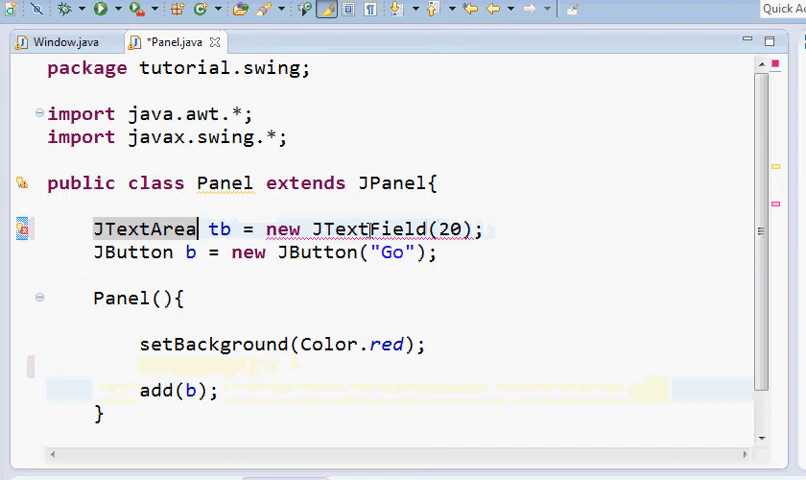
{"action": "double_click", "coordinate": [398, 228]}
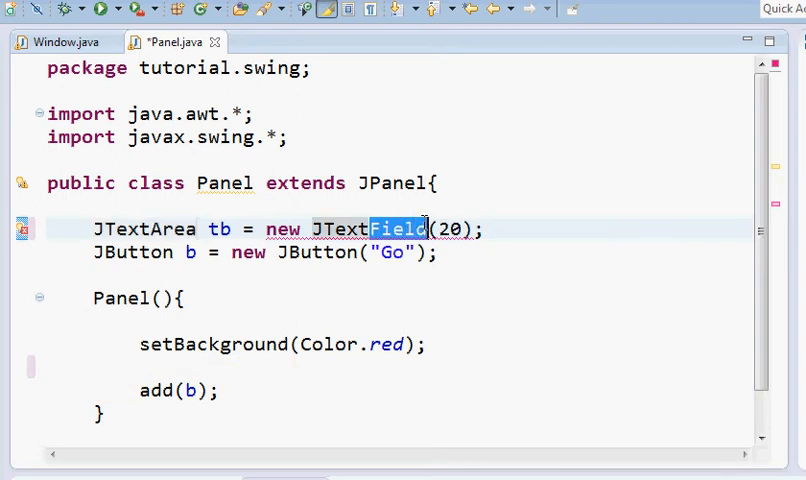
{"action": "type", "text": "Area"}
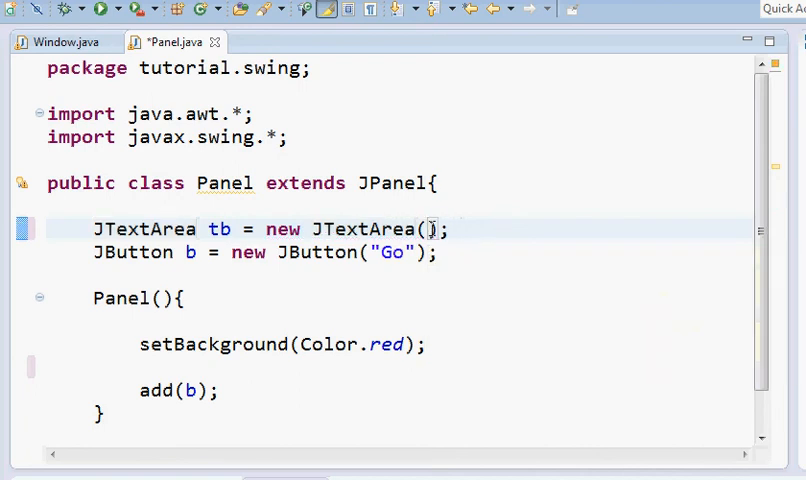
{"action": "type", "text": "5,5"}
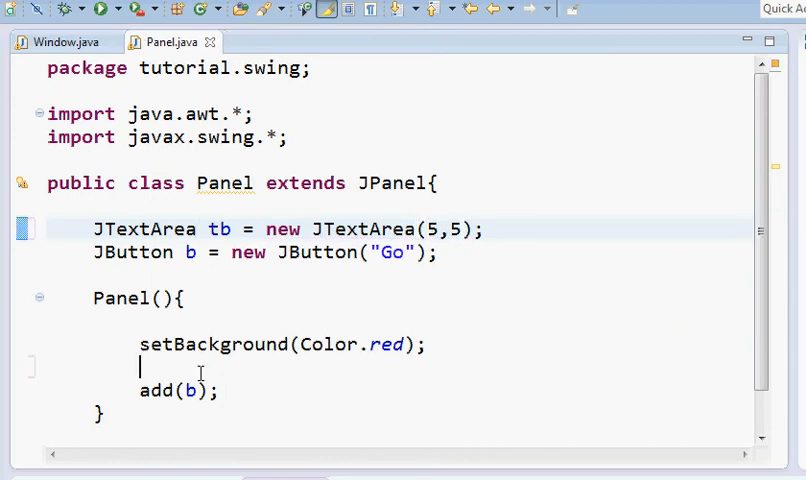
Re-add add(tb);, relabel the button "comment", and run the program
{"action": "type", "text": "add()"}
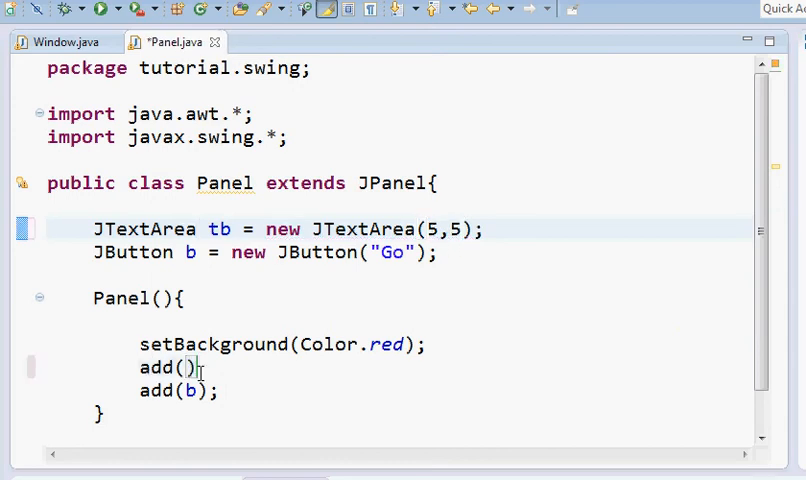
{"action": "type", "text": "tb"}
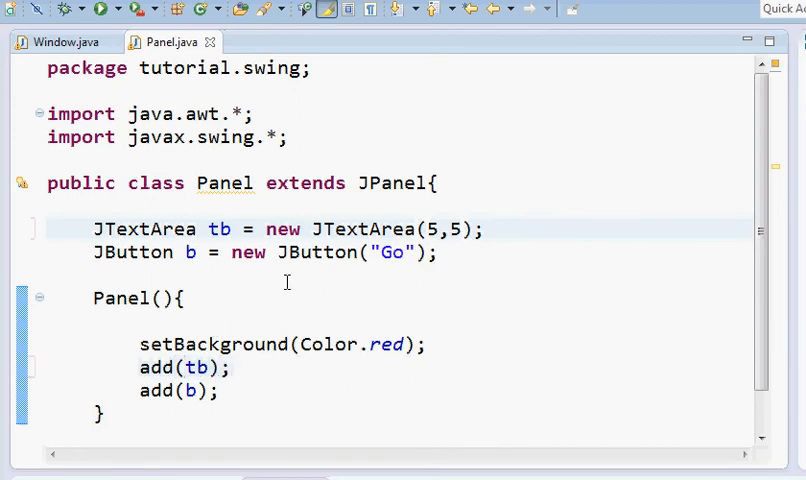
{"action": "double_click", "coordinate": [392, 252]}
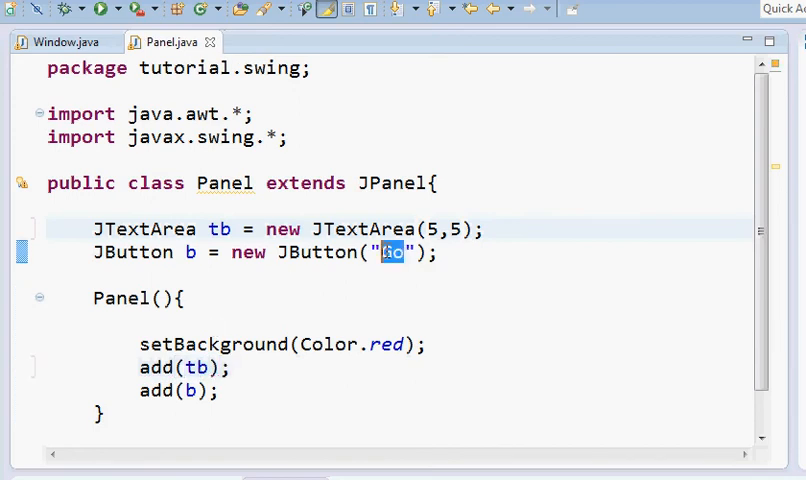
{"action": "type", "text": "comment"}
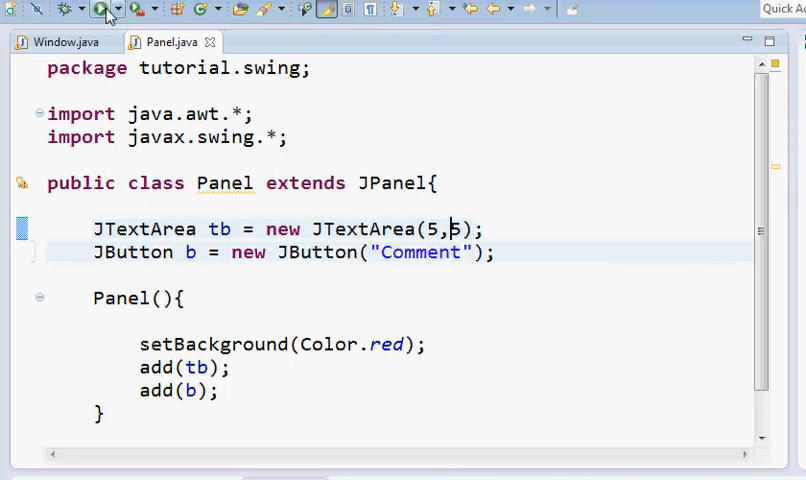
{"action": "left_click", "coordinate": [100, 8]}
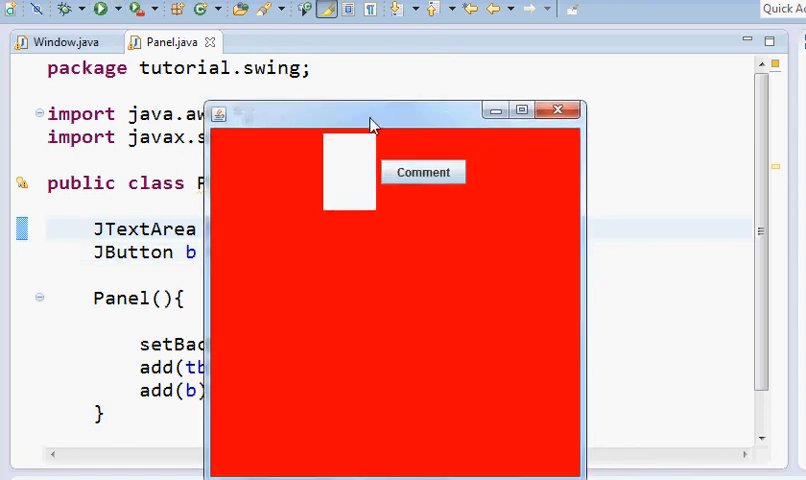
Enter cool.. :) in the running window's text area
{"action": "type", "text": "cool.."}
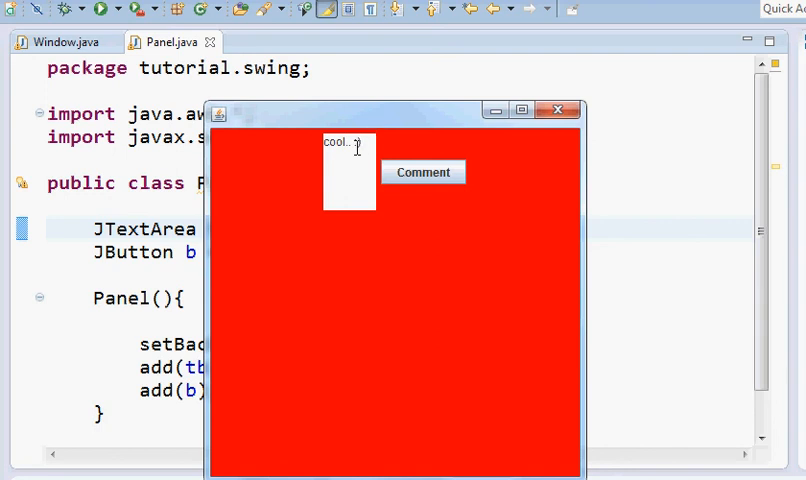
{"action": "type", "text": ":)"}
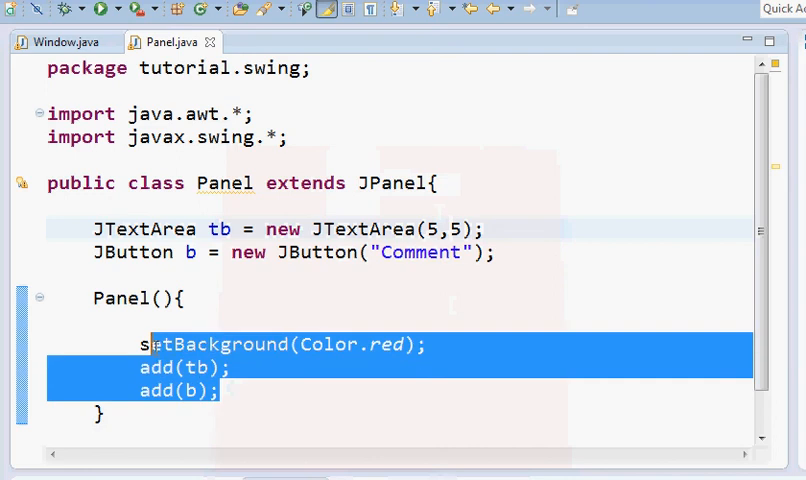
{"action": "left_click", "coordinate": [220, 300]}
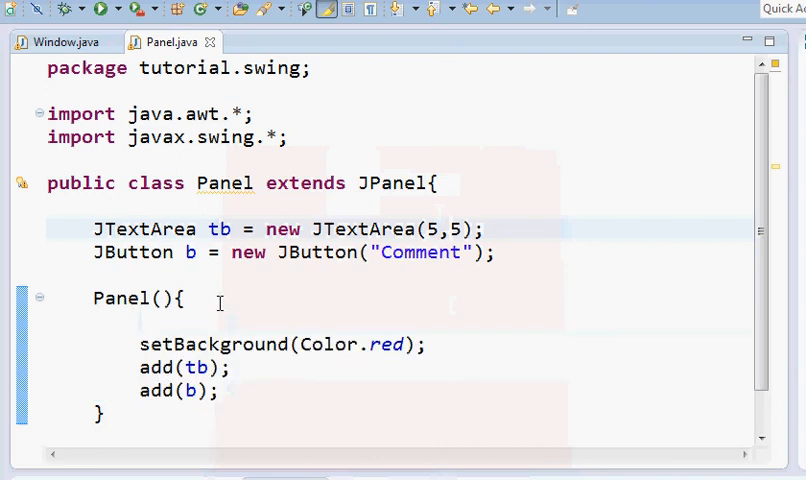